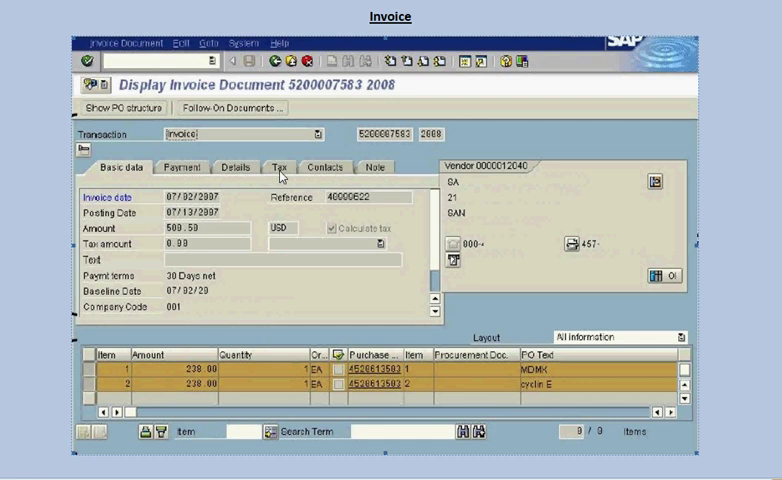
pyautogui.moveTo(384, 182)
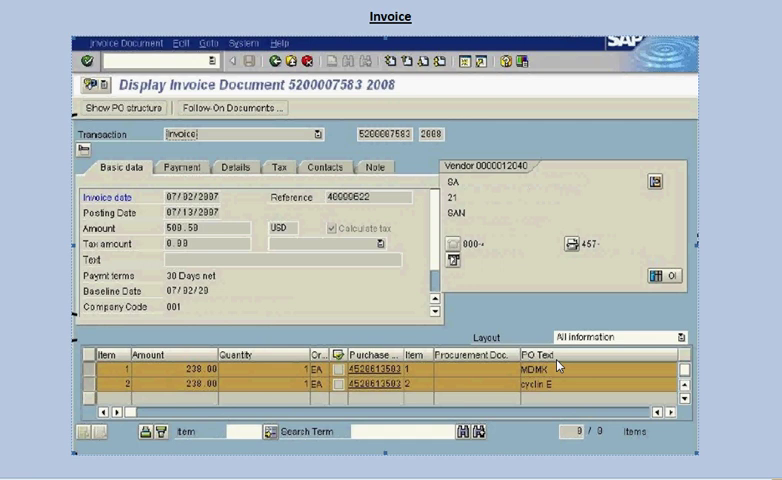
pyautogui.moveTo(568, 372)
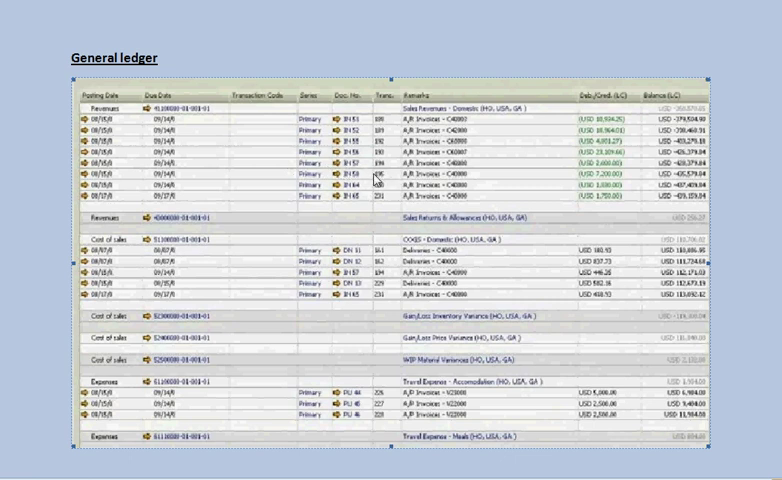
pyautogui.moveTo(208, 86)
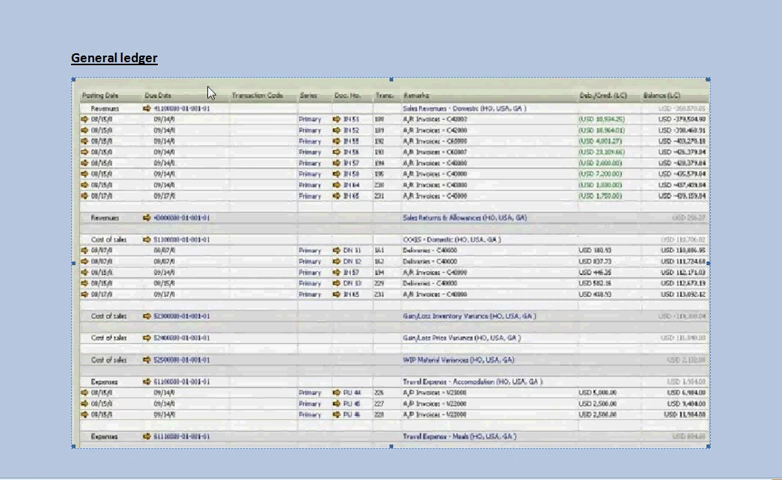
pyautogui.moveTo(544, 102)
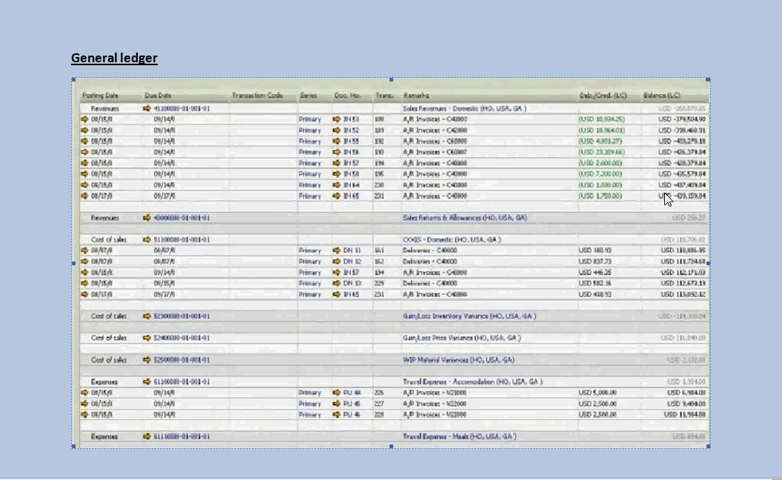
pyautogui.moveTo(484, 306)
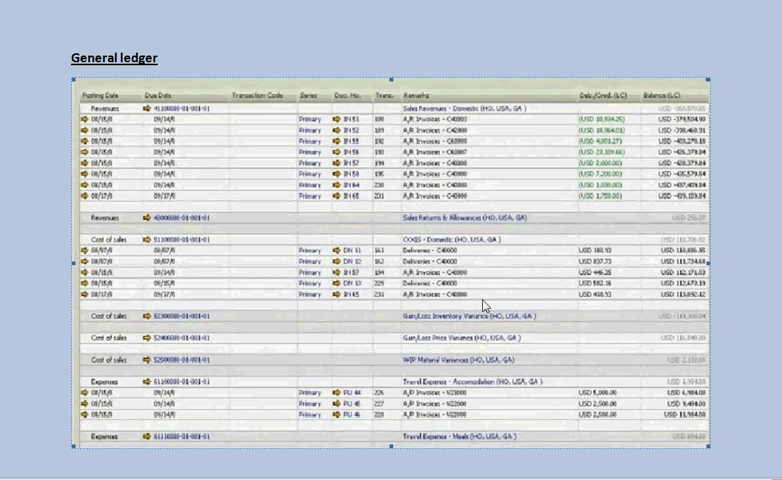
pyautogui.moveTo(350, 266)
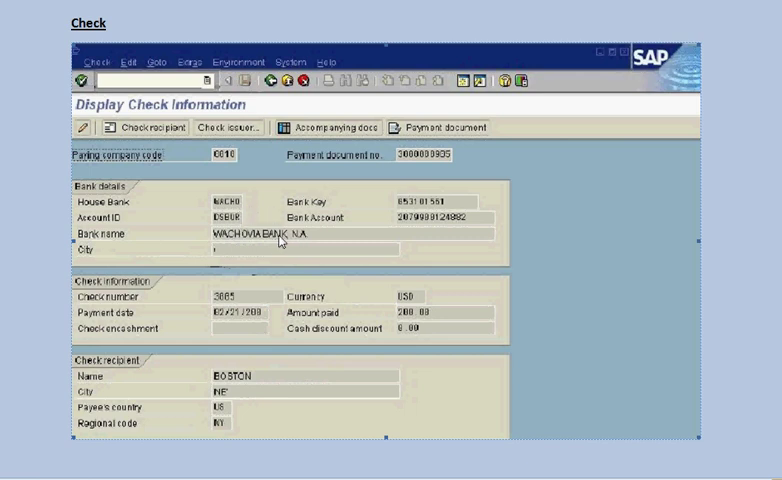
pyautogui.moveTo(236, 392)
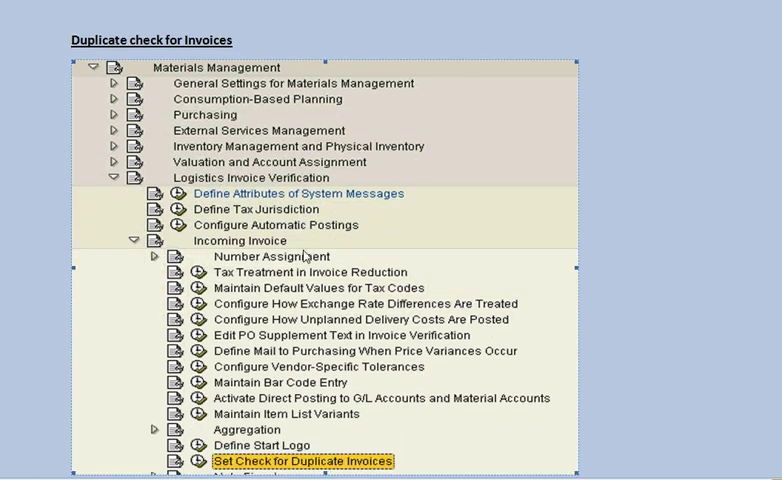
pyautogui.moveTo(312, 236)
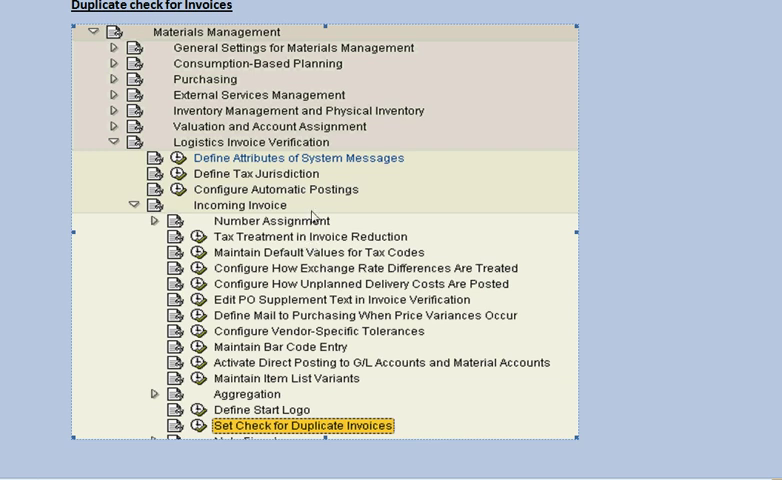
pyautogui.moveTo(312, 204)
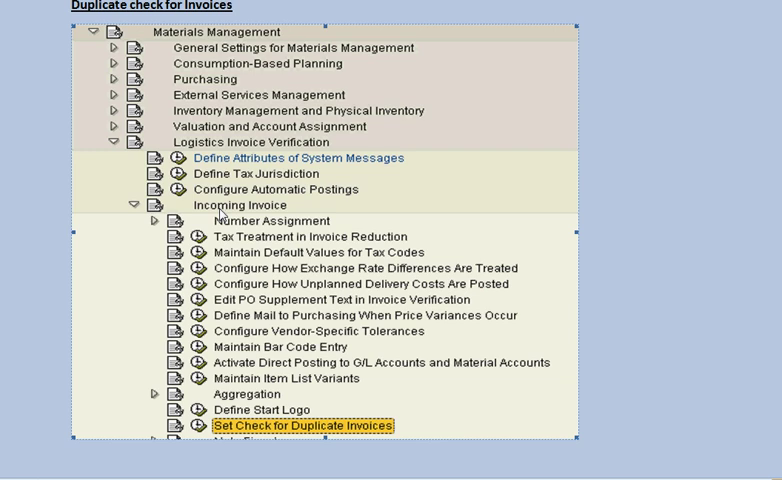
pyautogui.moveTo(260, 216)
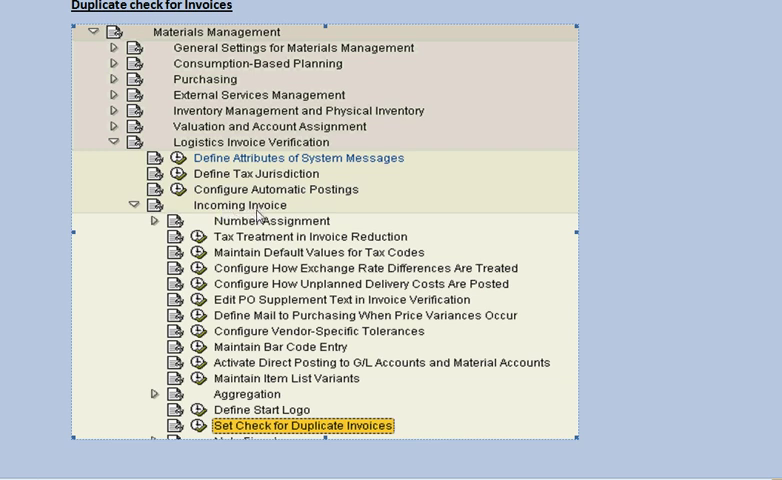
pyautogui.moveTo(272, 316)
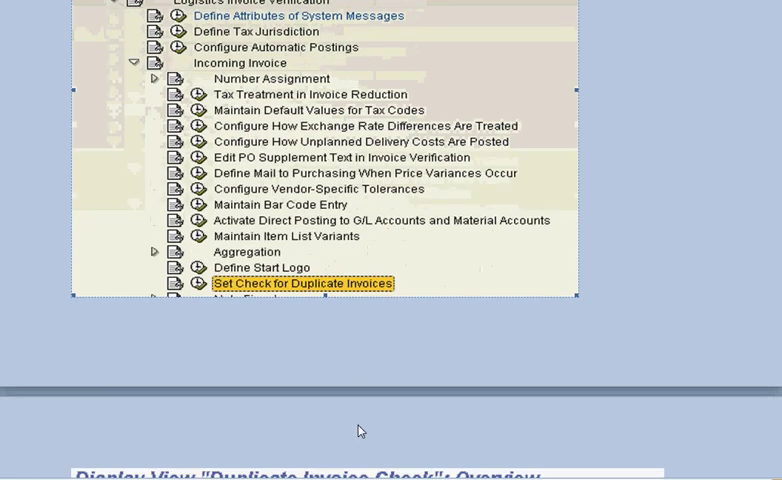
# - Move down to the Duplicate Invoice Check overview screenshot with company codes and check criteria
pyautogui.doubleClick(300, 284)
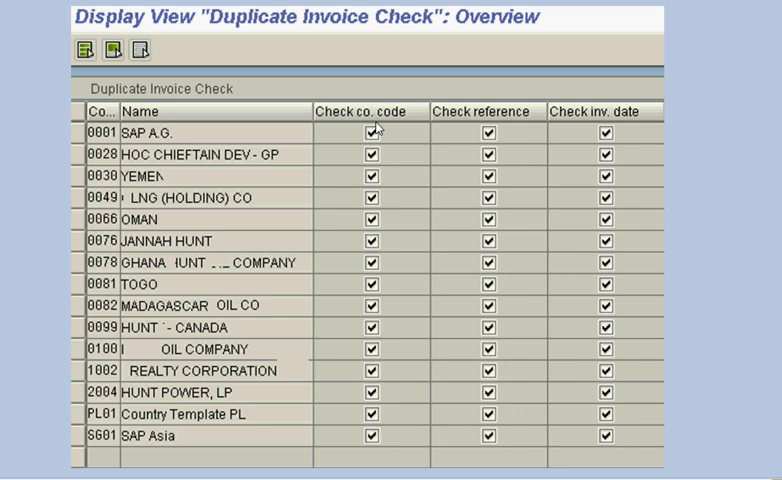
pyautogui.moveTo(444, 140)
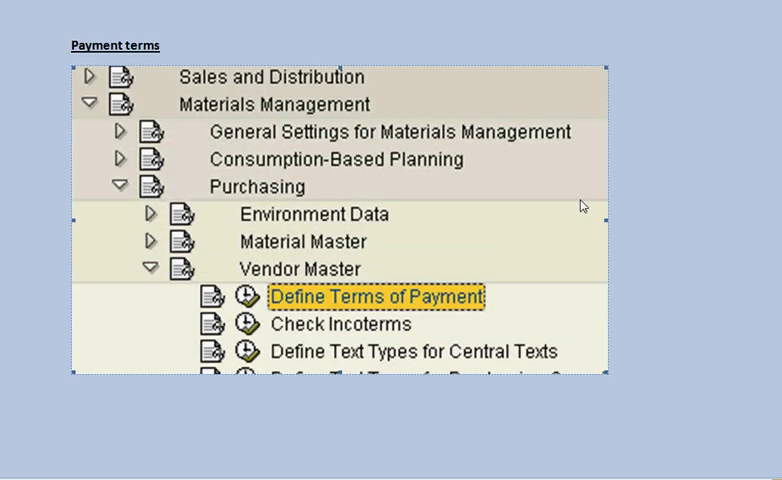
pyautogui.moveTo(512, 218)
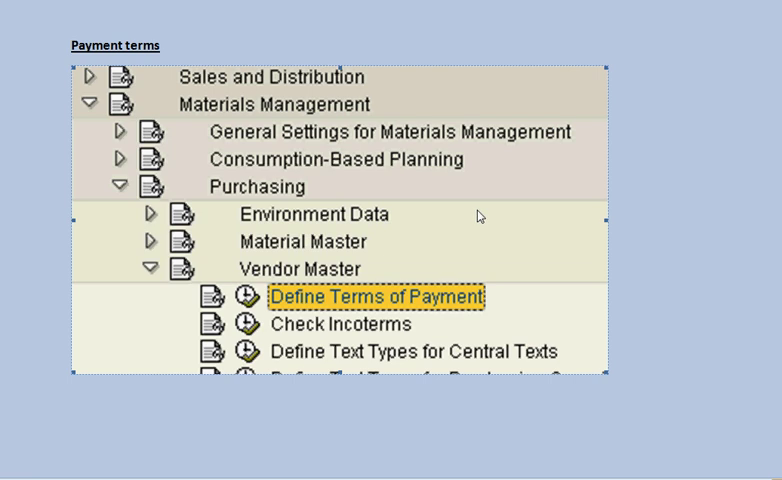
pyautogui.moveTo(420, 304)
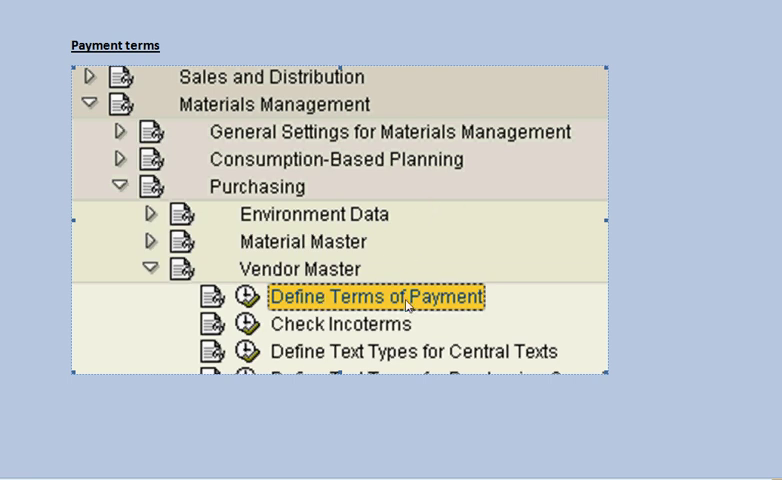
# - Move down to the Payment terms page showing the Terms of Payment details screenshot
pyautogui.doubleClick(376, 296)
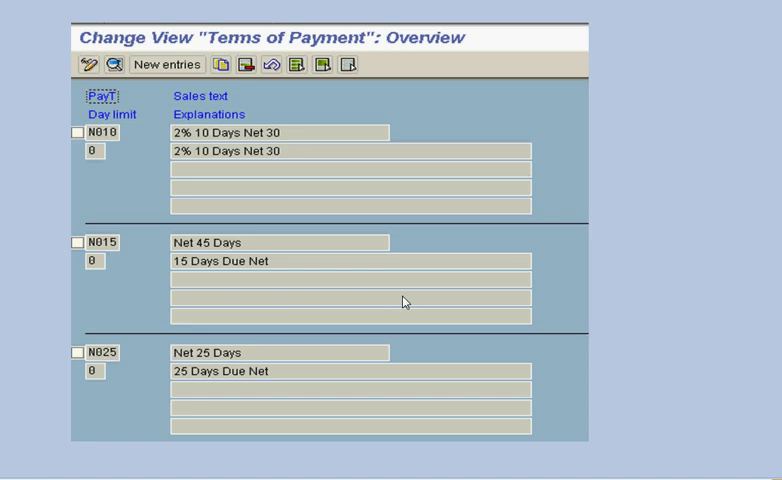
pyautogui.moveTo(190, 148)
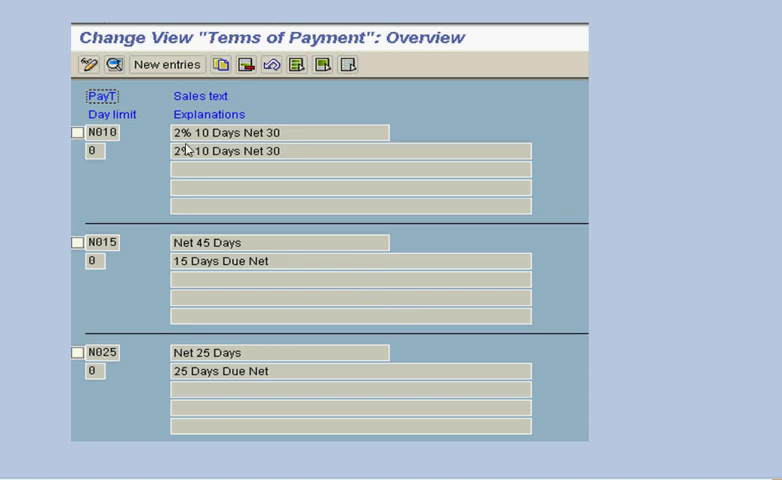
pyautogui.moveTo(260, 288)
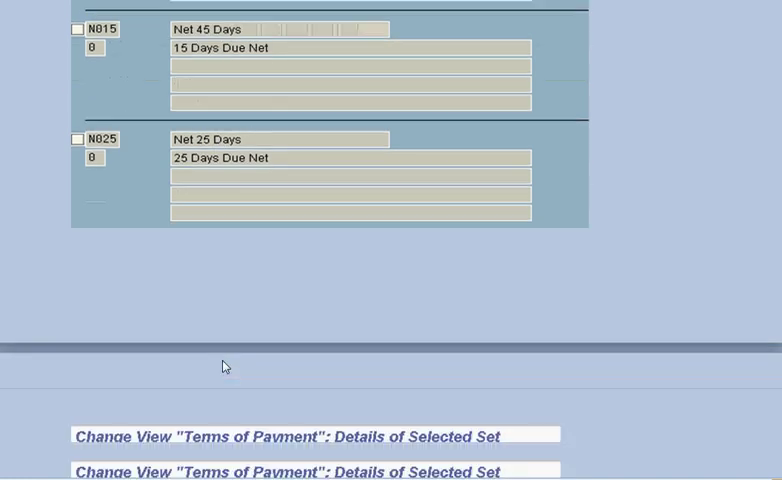
pyautogui.doubleClick(108, 140)
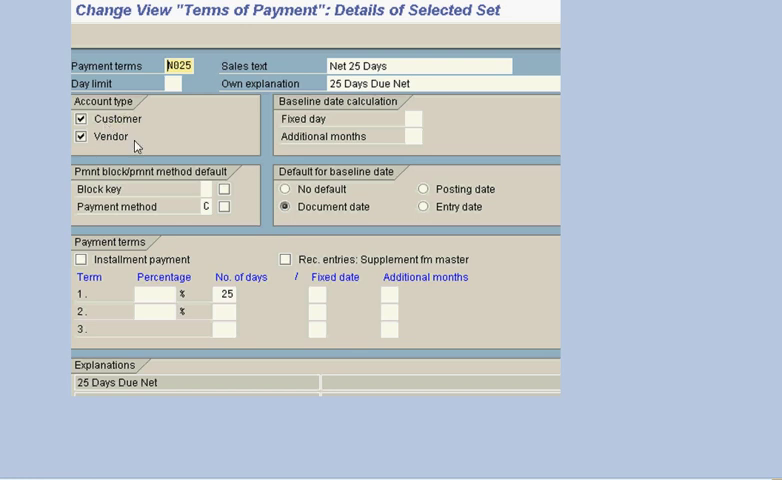
pyautogui.moveTo(248, 326)
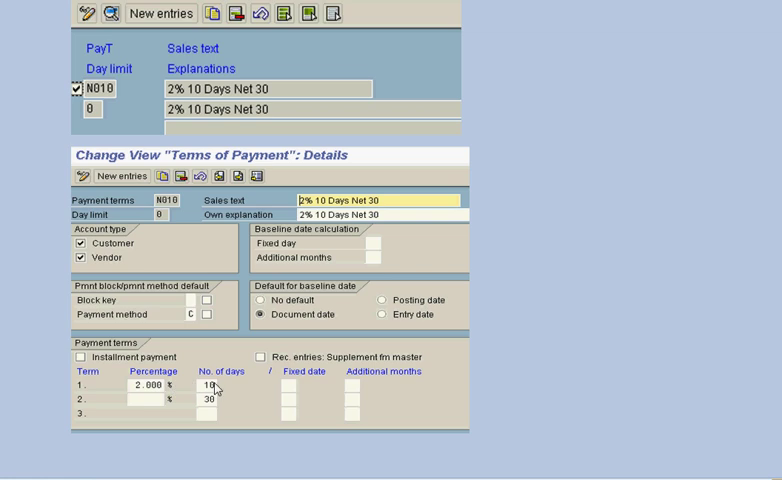
pyautogui.moveTo(218, 392)
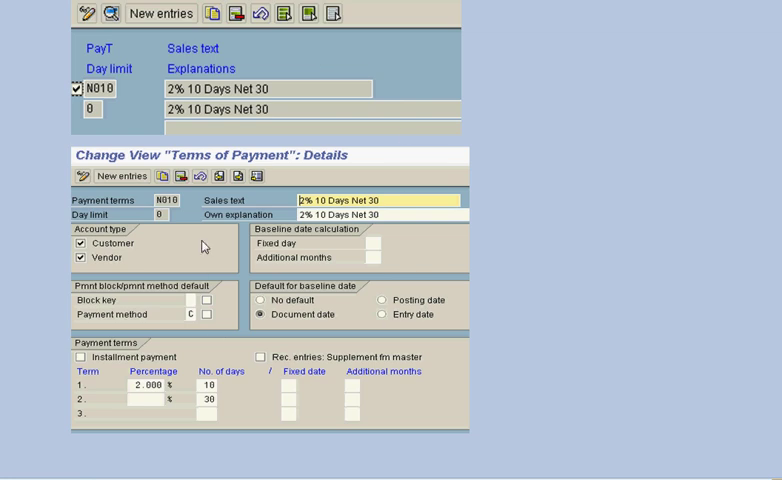
pyautogui.moveTo(200, 96)
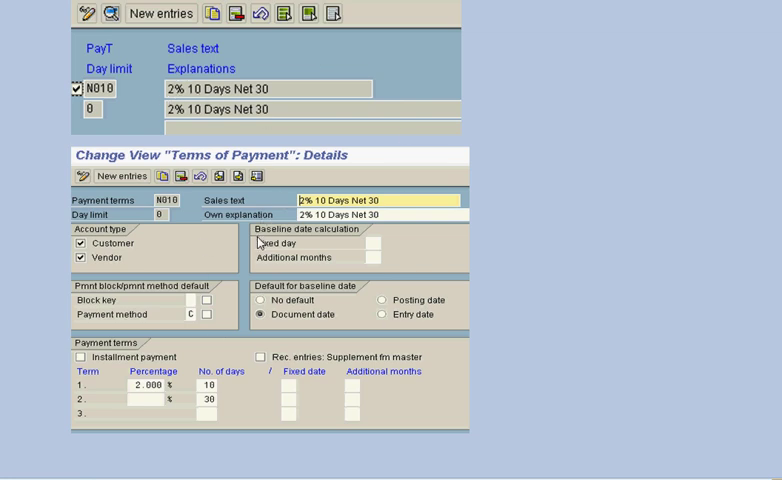
# - Scroll down to the Reconcile page listing business partners and their balances
pyautogui.scroll(-3)
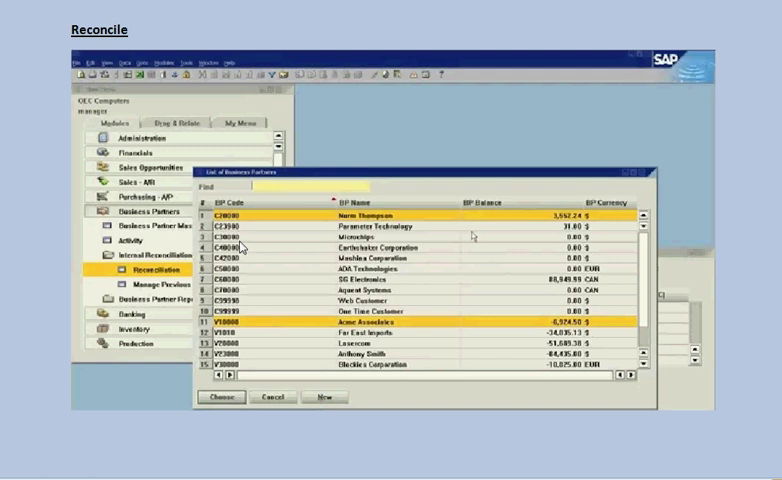
pyautogui.moveTo(230, 246)
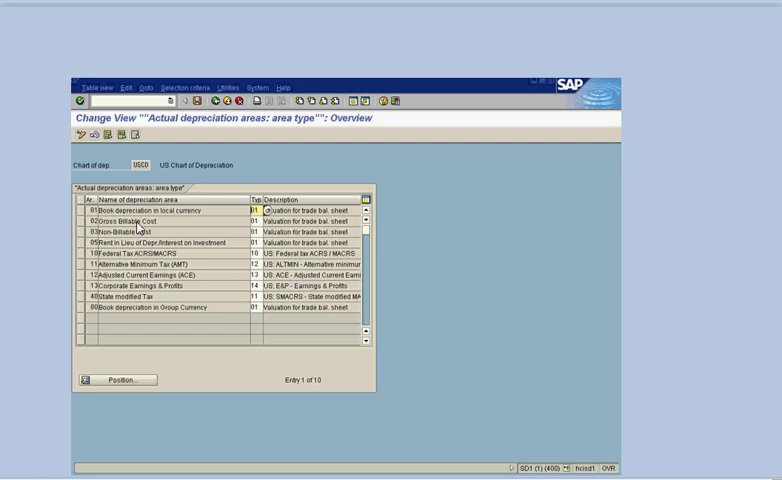
pyautogui.moveTo(148, 288)
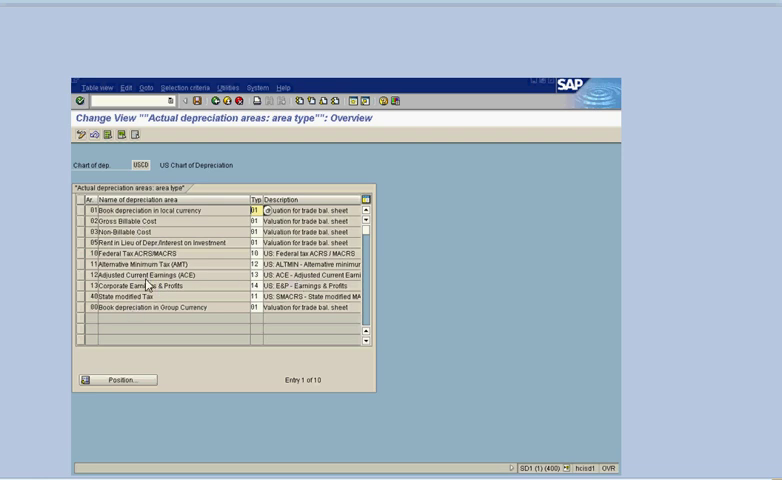
# - Move down past the Actual depreciation areas overview to the Withholding Tax screenshot
pyautogui.doubleClick(150, 210)
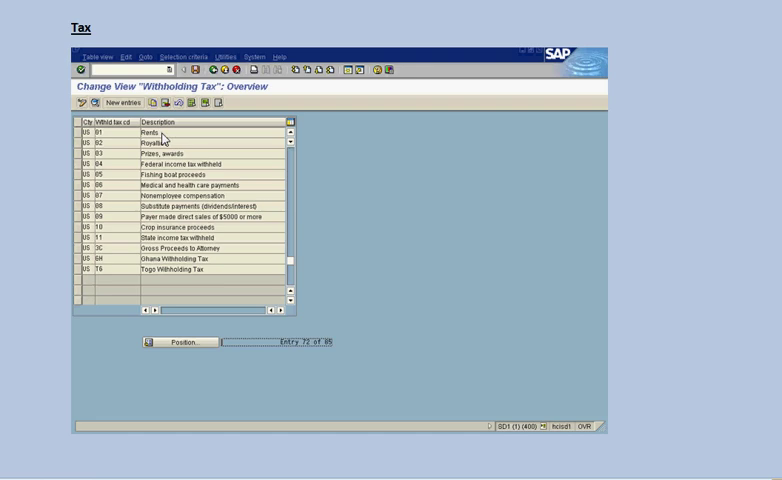
pyautogui.moveTo(136, 208)
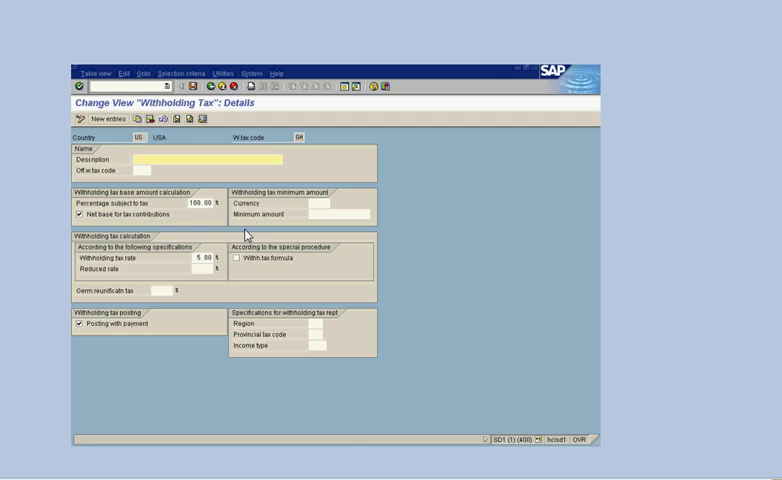
pyautogui.moveTo(240, 292)
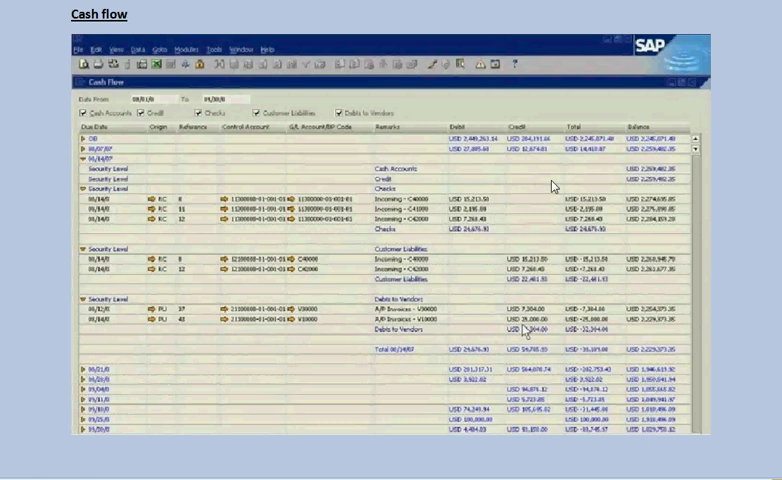
pyautogui.moveTo(292, 186)
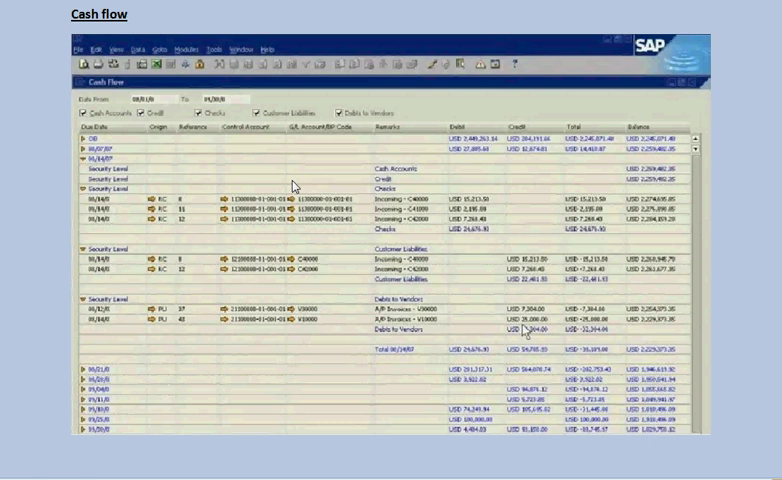
pyautogui.moveTo(324, 226)
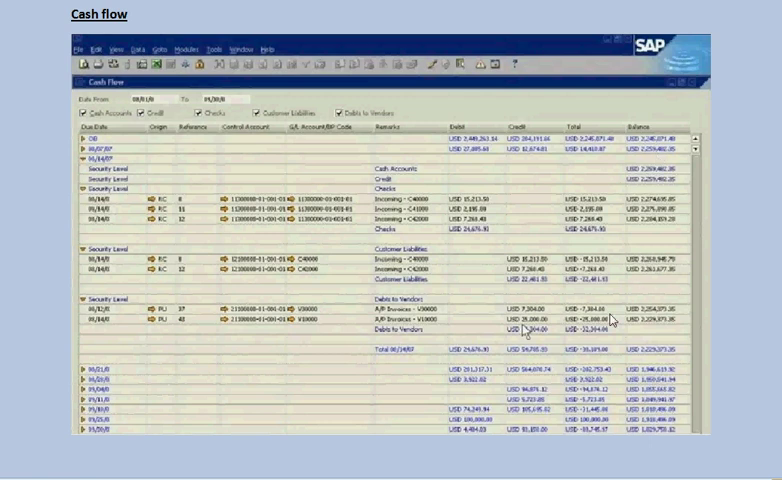
# - Scroll down past the Cash flow report to the Customer Receivables Aging screenshot
pyautogui.scroll(-3)
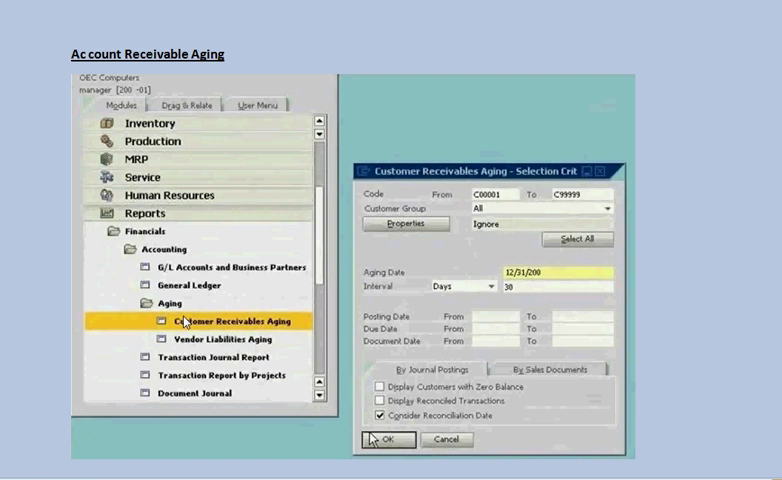
pyautogui.moveTo(456, 204)
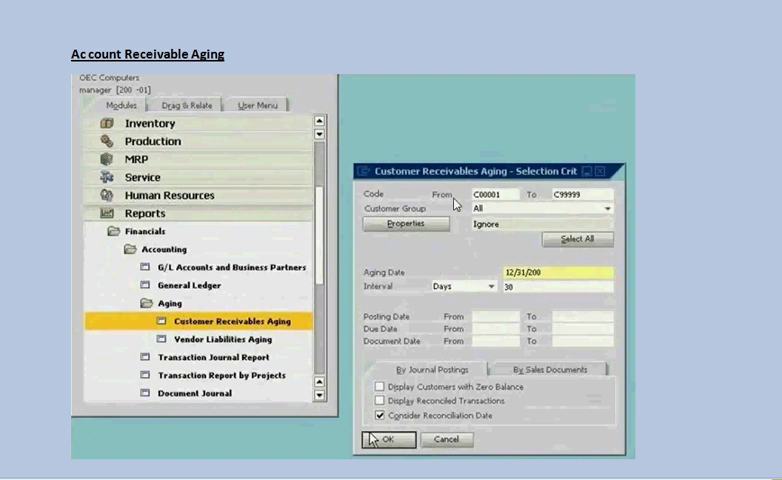
pyautogui.moveTo(428, 310)
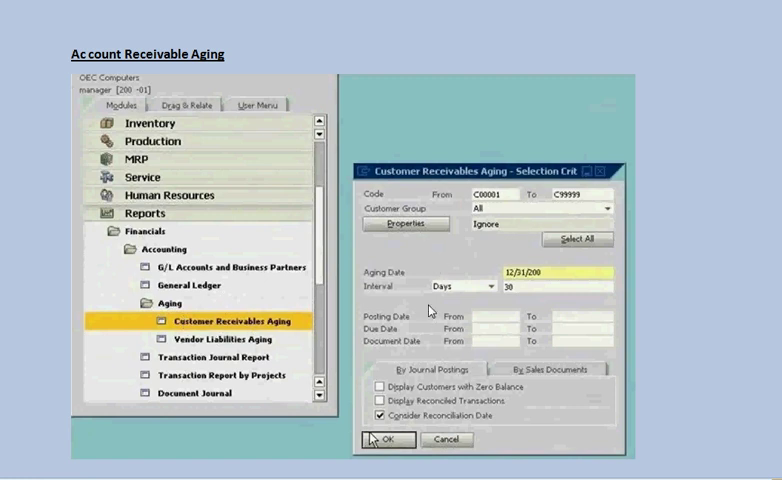
pyautogui.moveTo(480, 276)
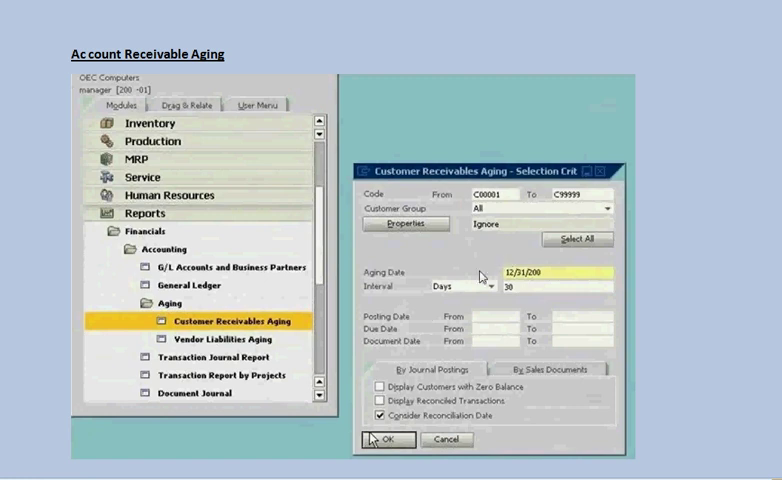
pyautogui.moveTo(450, 304)
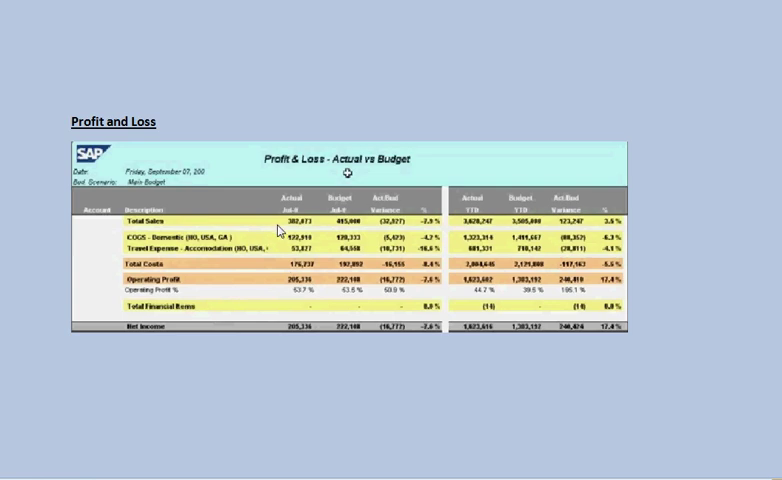
pyautogui.moveTo(316, 212)
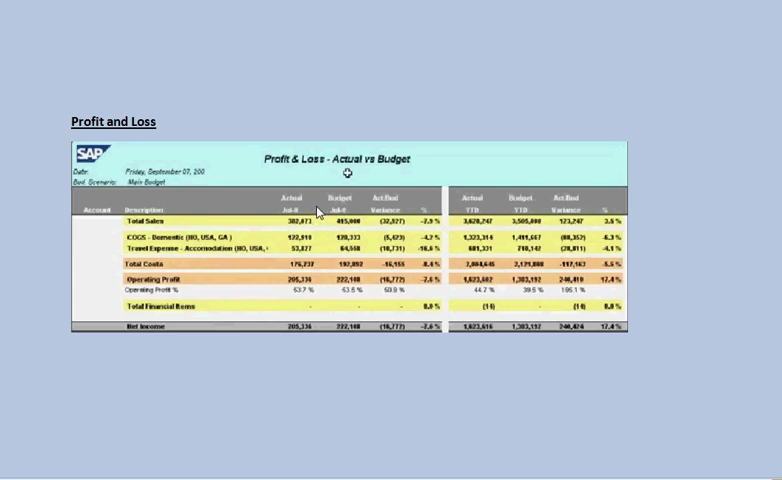
pyautogui.moveTo(230, 274)
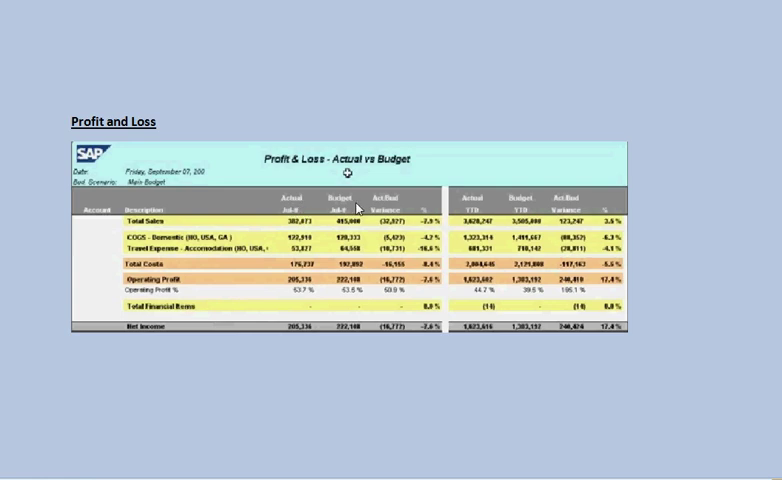
pyautogui.moveTo(228, 236)
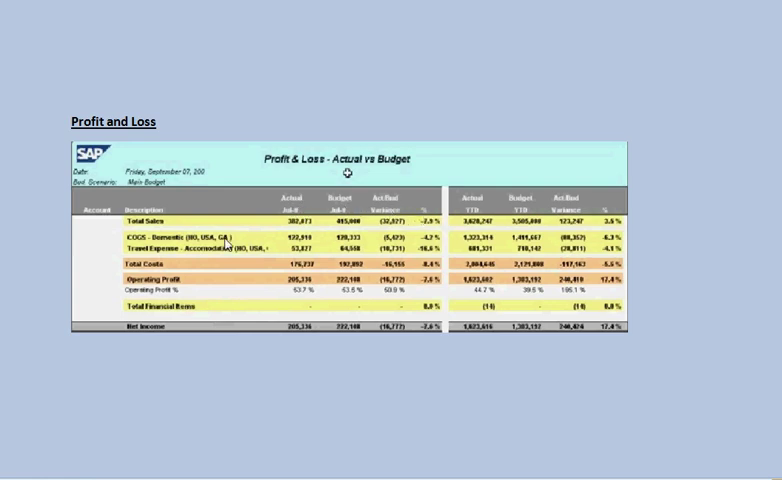
pyautogui.moveTo(172, 228)
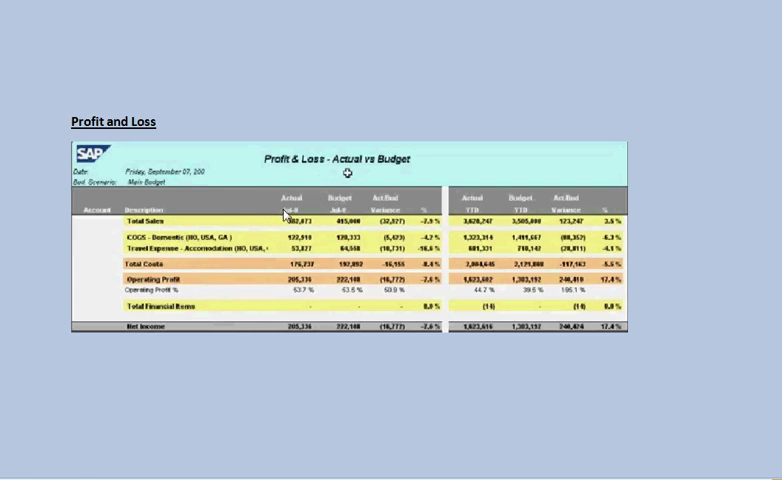
pyautogui.moveTo(238, 208)
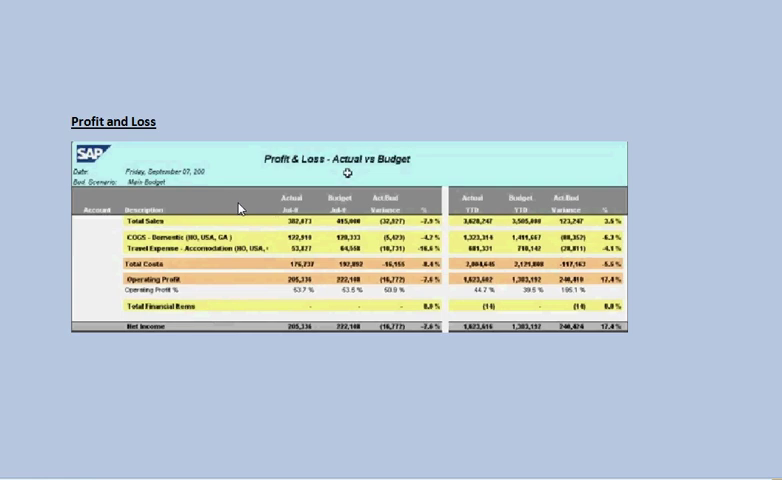